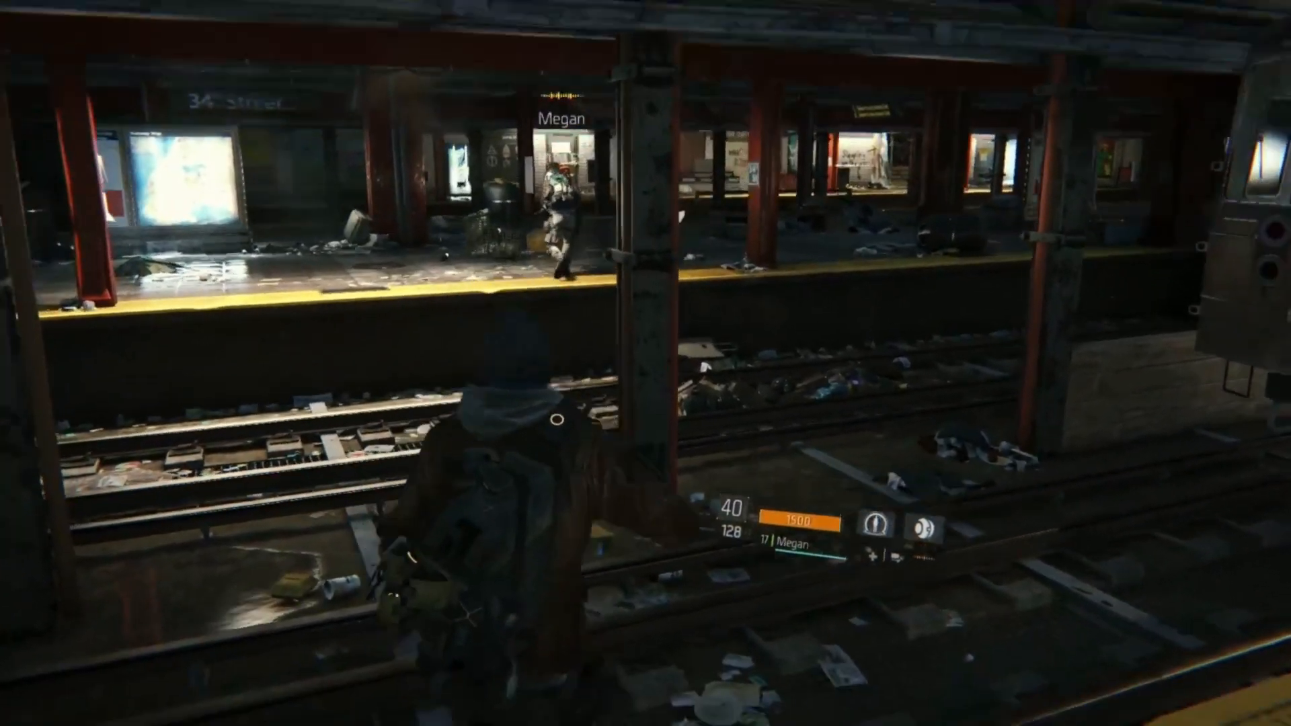
pyautogui.moveTo(646, 363)
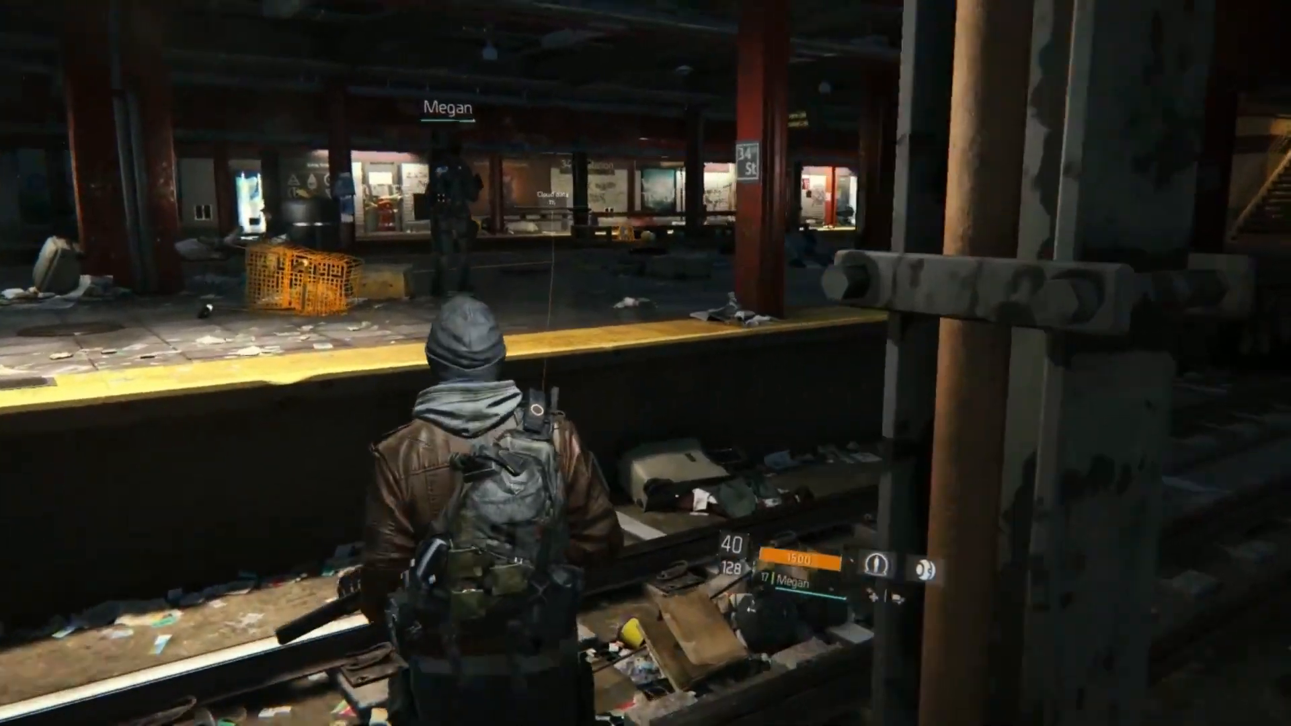